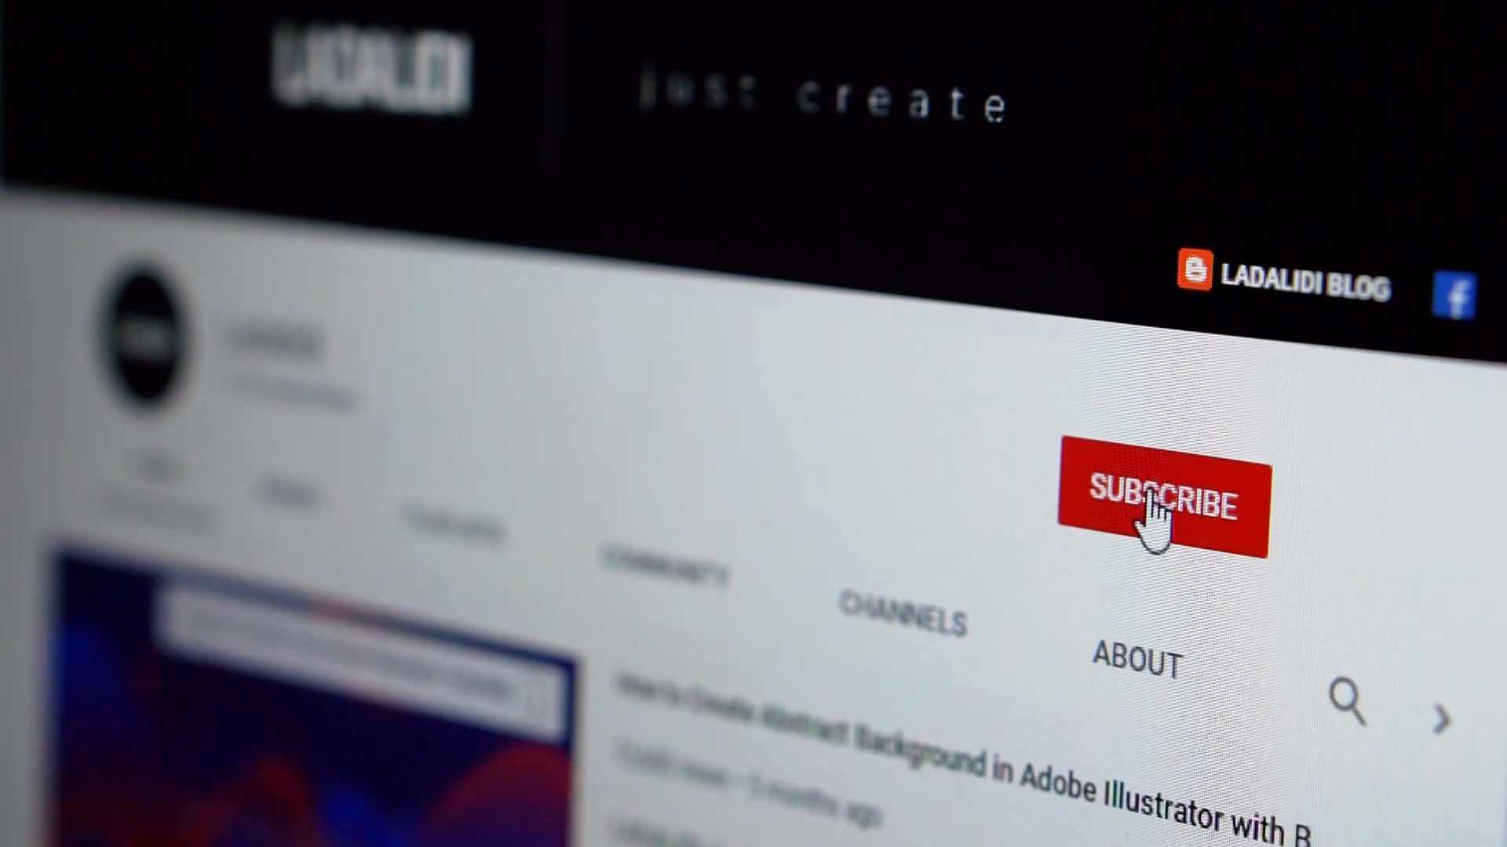
# Subscribe to the LADALIDI channel so the button changes to Subscribed.
pyautogui.click(1163, 504)
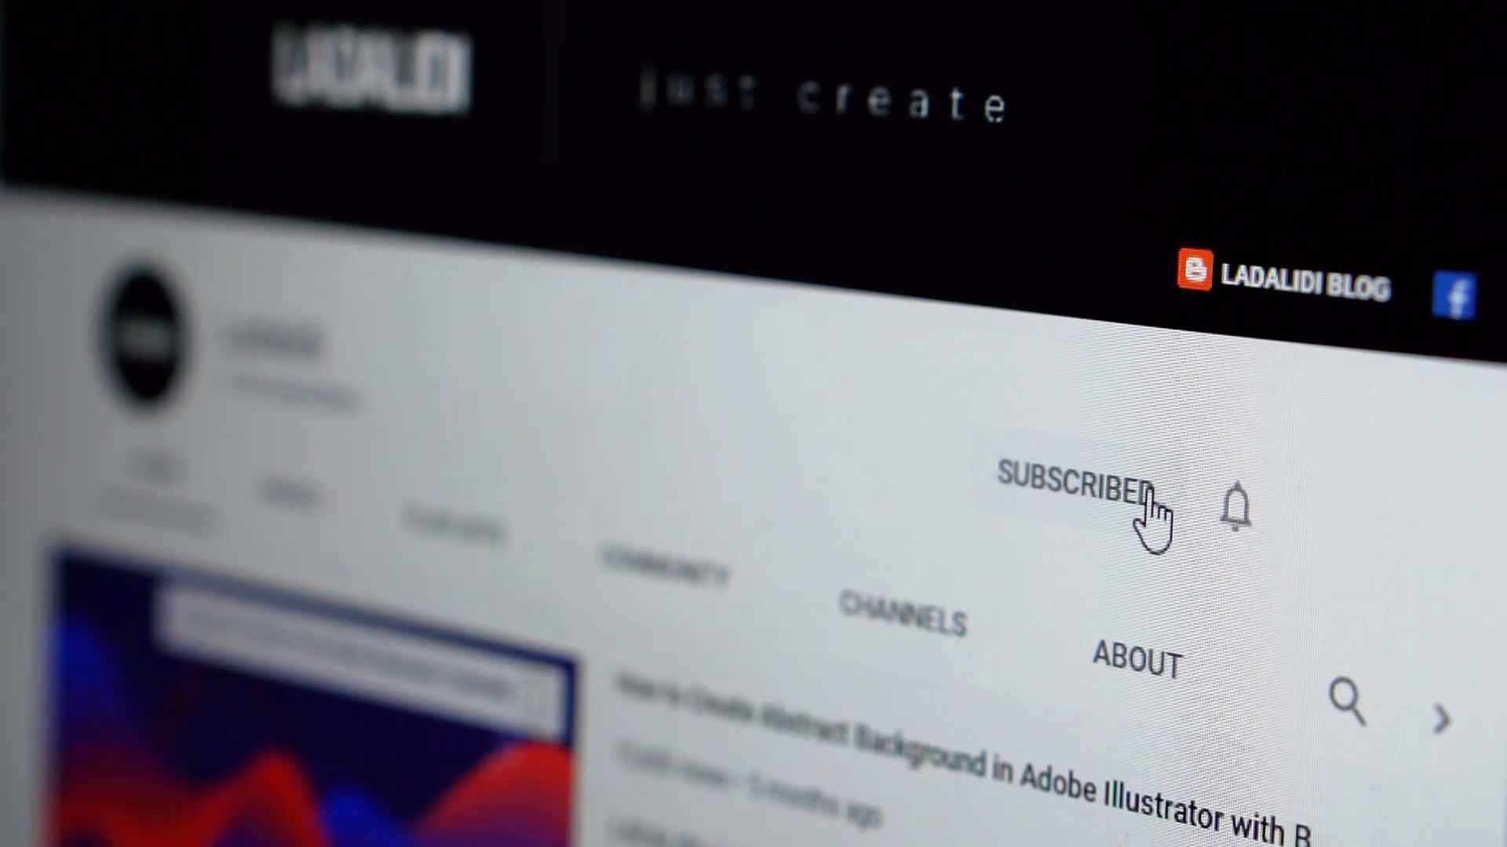